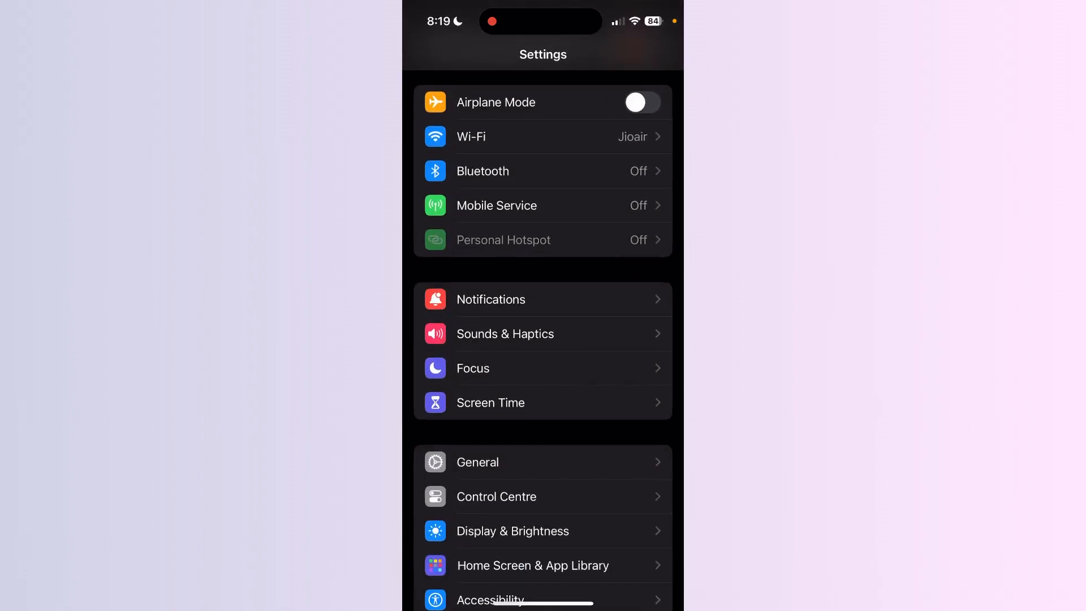
# Open Sounds & Haptics to view ringtone volume and alert tones.
pyautogui.click(504, 333)
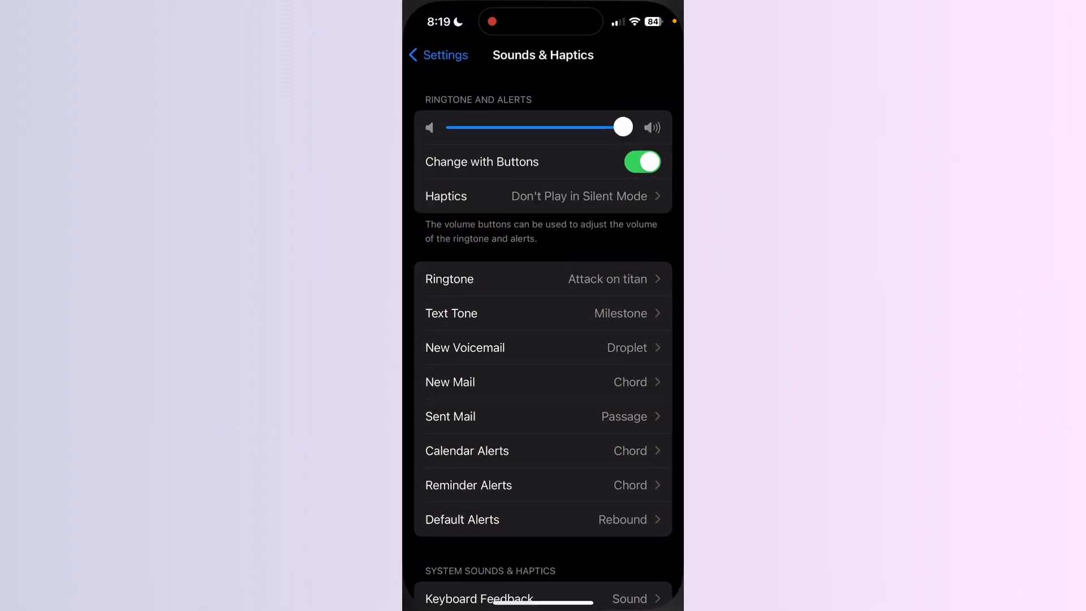
# Leave Sounds & Haptics and return to the home screen.
pyautogui.click(437, 55)
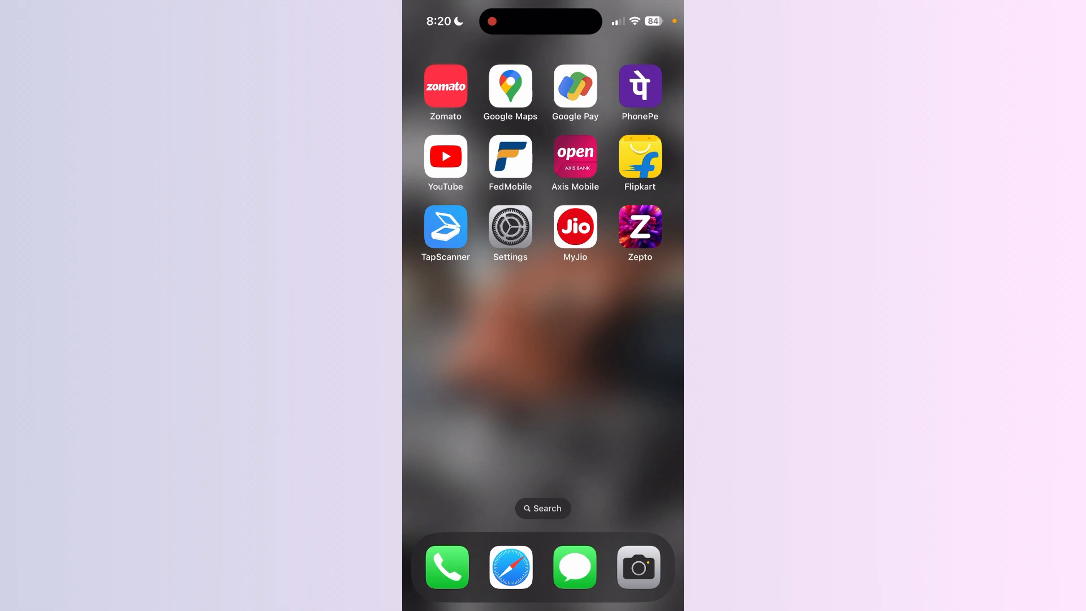
# Relaunch Settings and open General > Transfer or Reset iPhone.
pyautogui.click(510, 228)
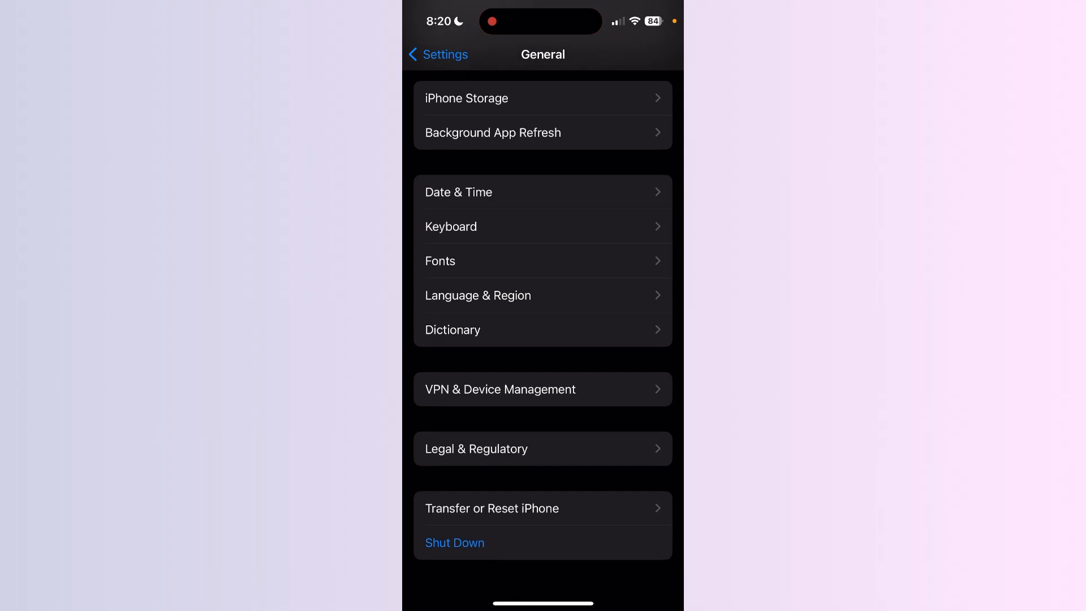
pyautogui.click(492, 508)
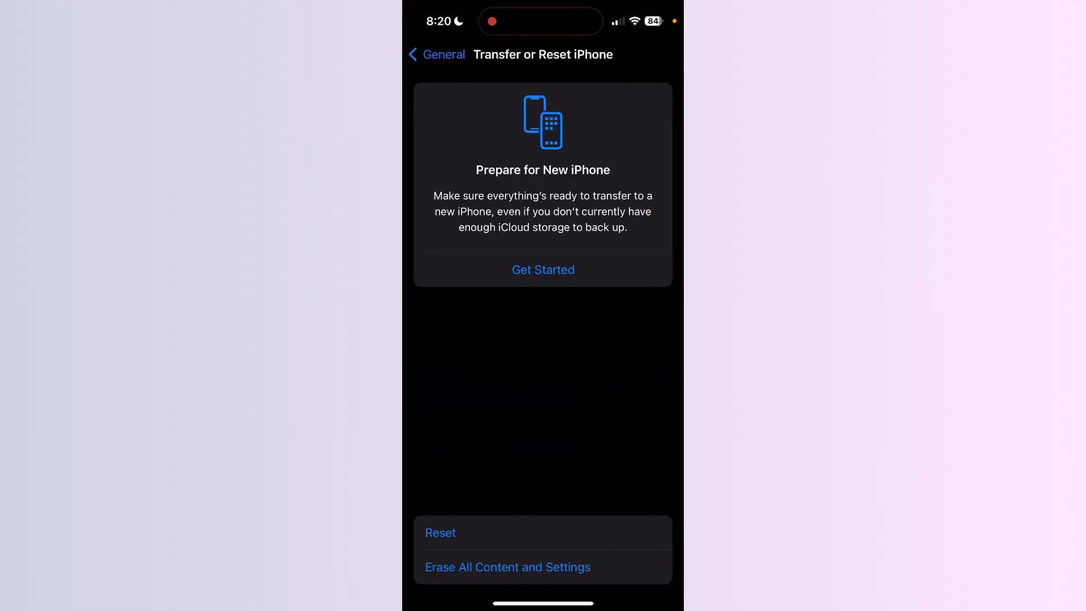